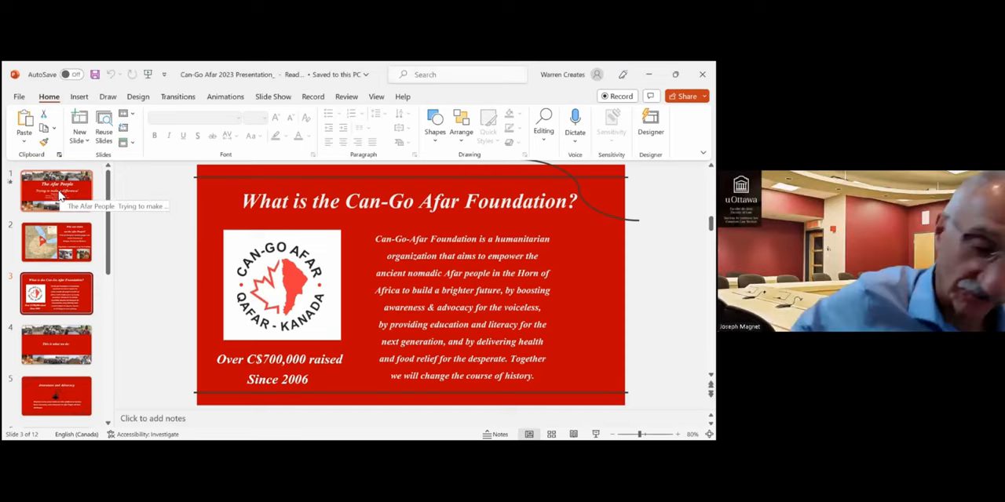
Return to slide 2, 'Who and where are the Afar People?', with the Afar region map.
{"action": "left_click", "coordinate": [55, 190]}
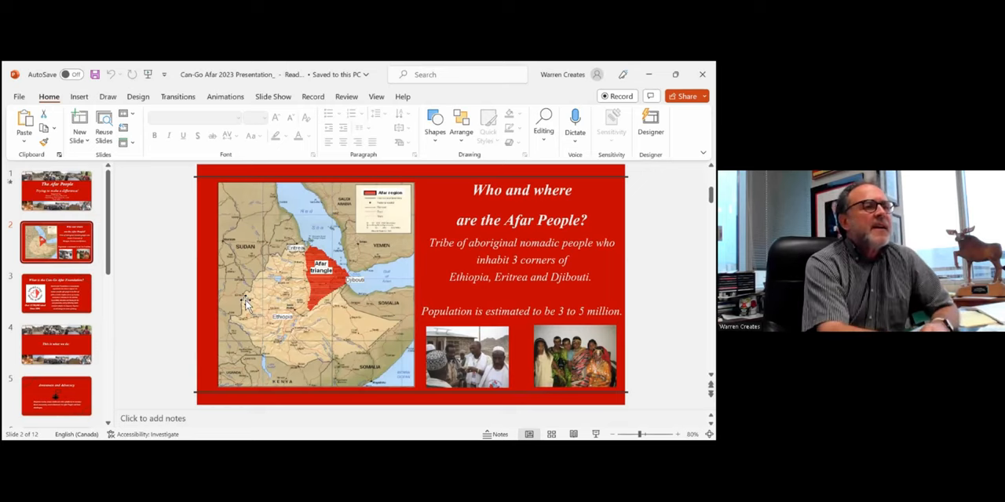
{"action": "mouse_move", "coordinate": [290, 304]}
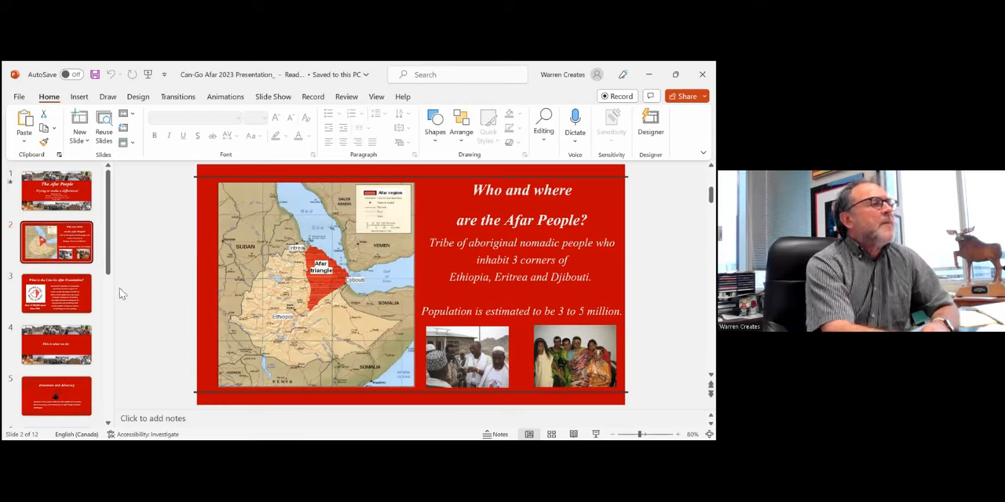
Display slide 3, 'What is the Can-Go Afar Foundation?', showing the mission and C$700,000 raised.
{"action": "left_click", "coordinate": [56, 293]}
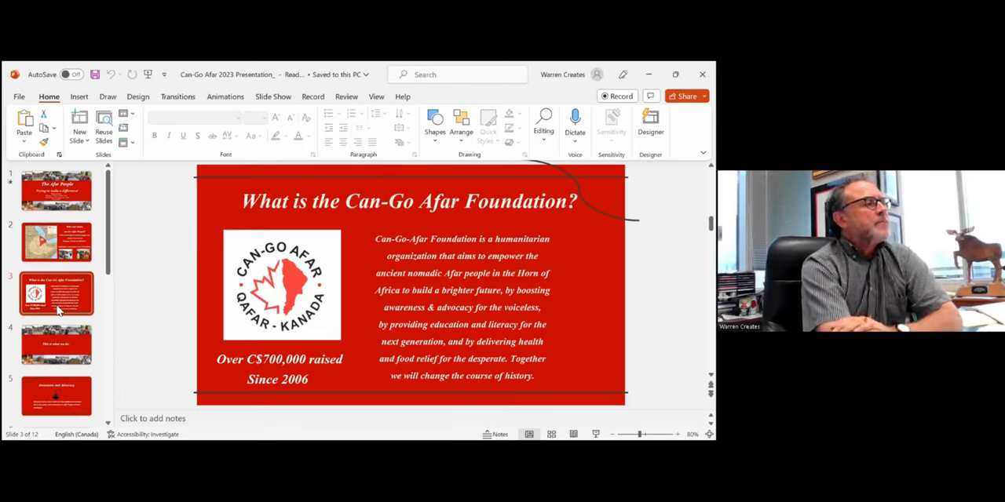
{"action": "left_click", "coordinate": [56, 345]}
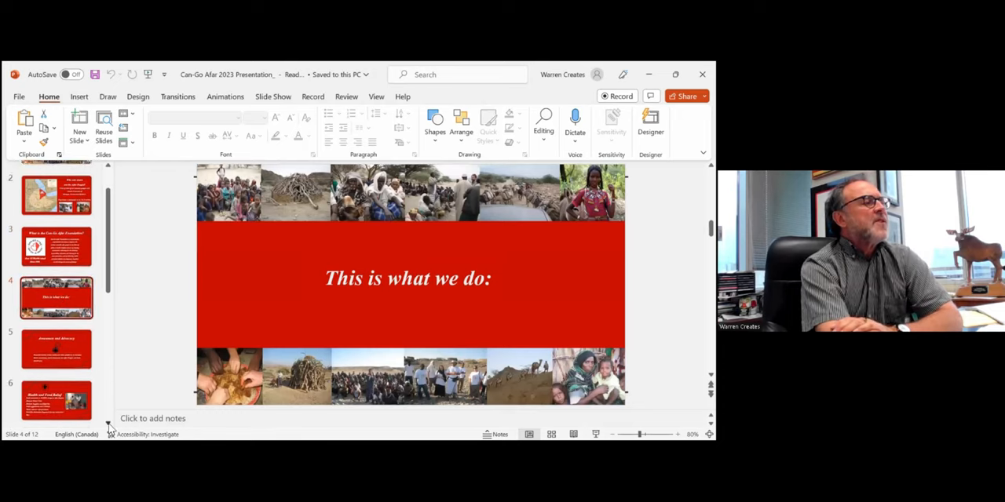
{"action": "scroll", "scroll_direction": "down", "scroll_amount": 3}
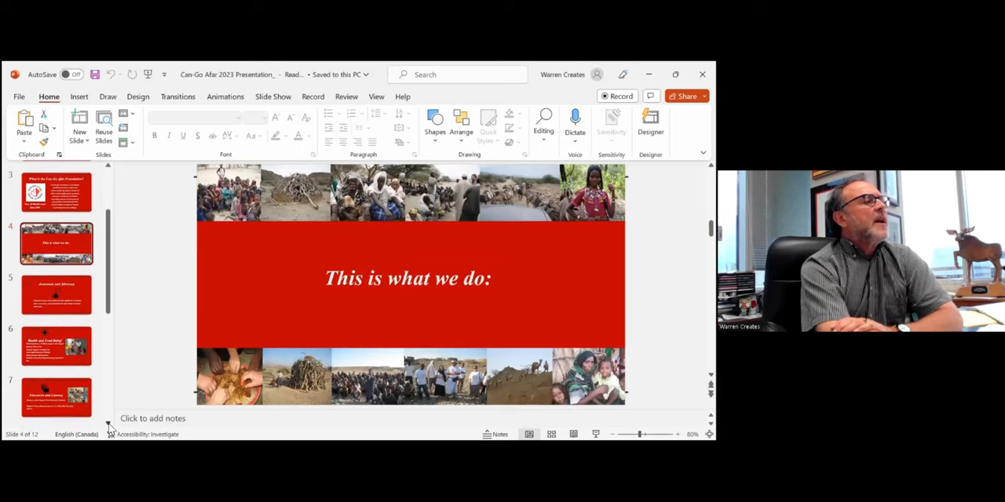
{"action": "left_click", "coordinate": [56, 295]}
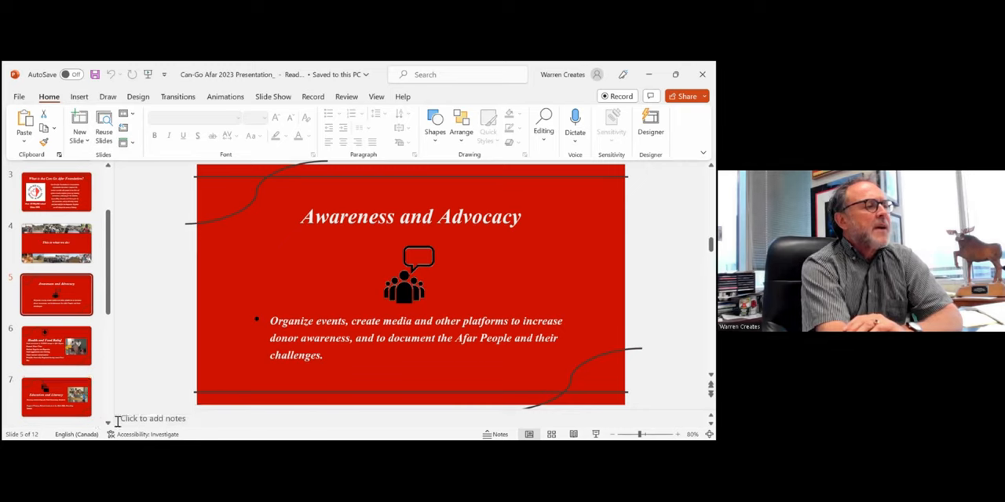
{"action": "scroll", "scroll_direction": "down", "scroll_amount": 3}
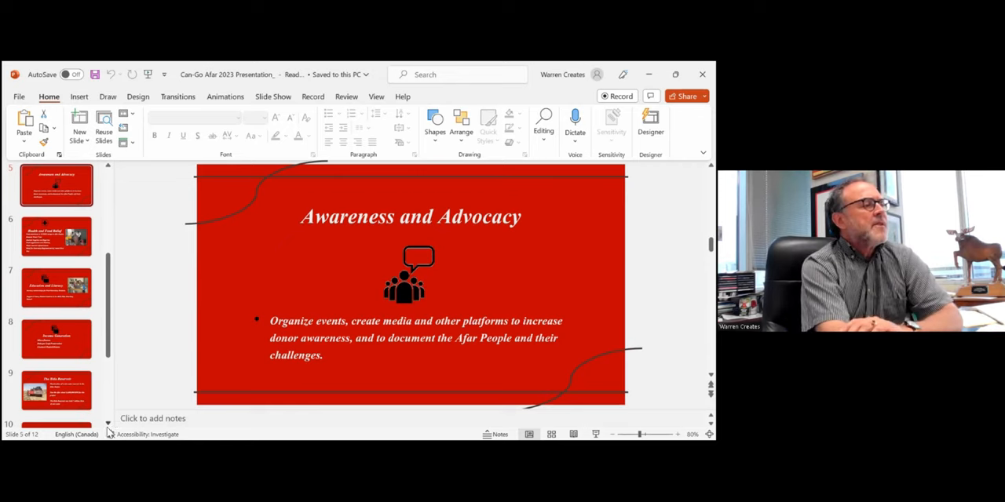
{"action": "scroll", "scroll_direction": "down", "scroll_amount": 3}
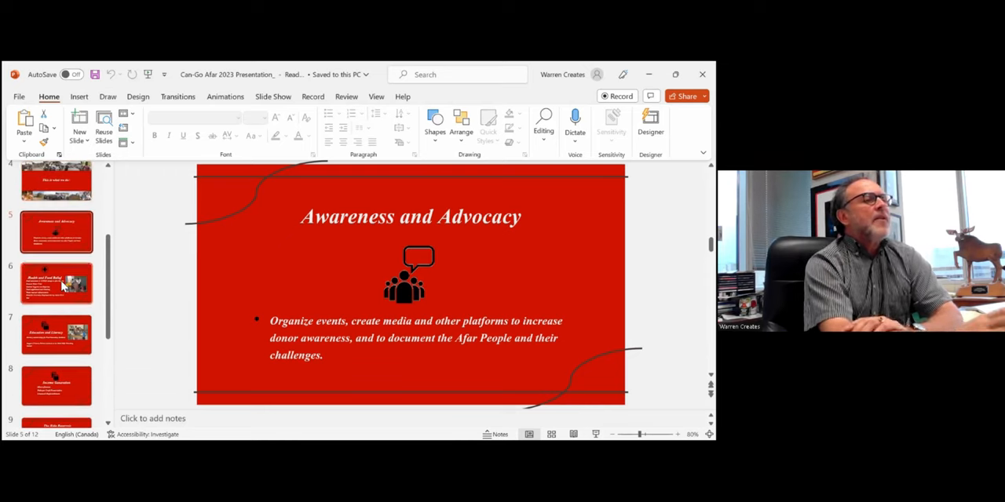
Show slide 6, Health and Food Relief, covering food assistance, water filters and medical supplies.
{"action": "left_click", "coordinate": [56, 282]}
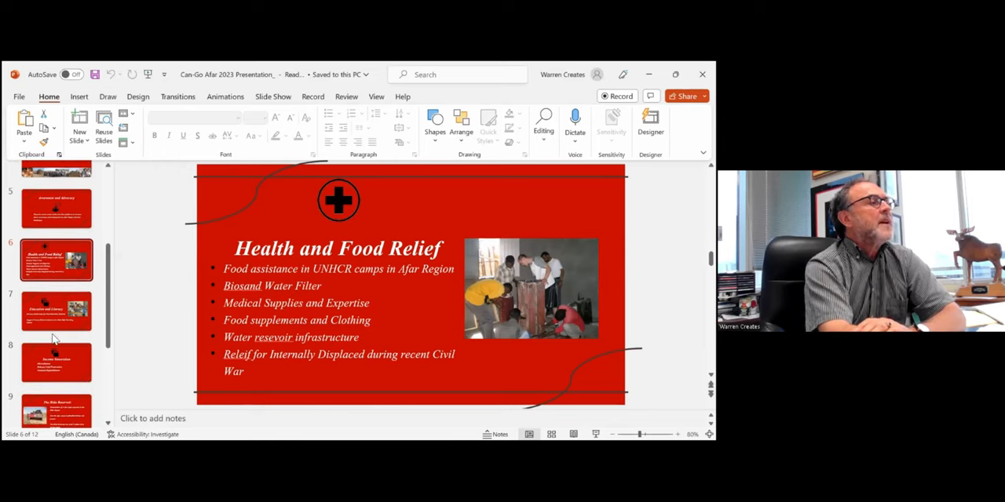
Show slide 7, Education and Literacy, covering bursary scholarships and primary school support.
{"action": "left_click", "coordinate": [55, 312]}
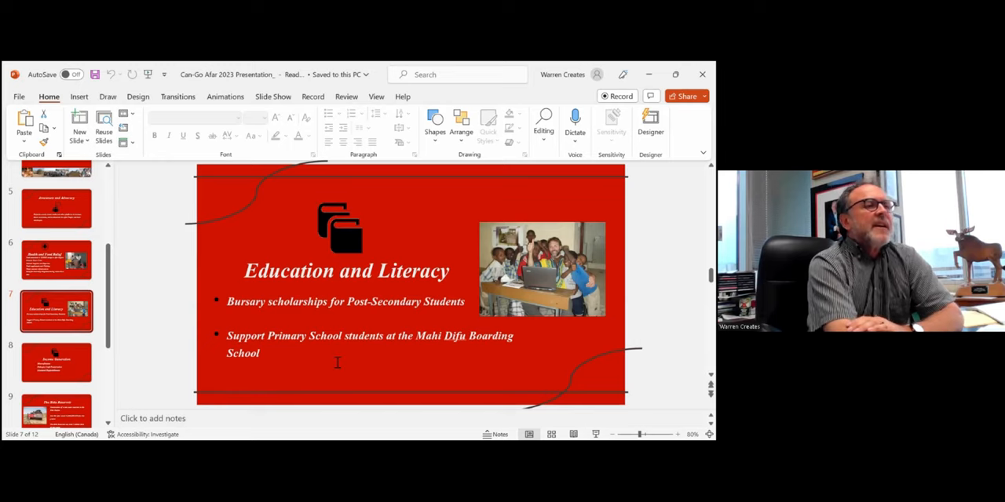
{"action": "mouse_move", "coordinate": [306, 347]}
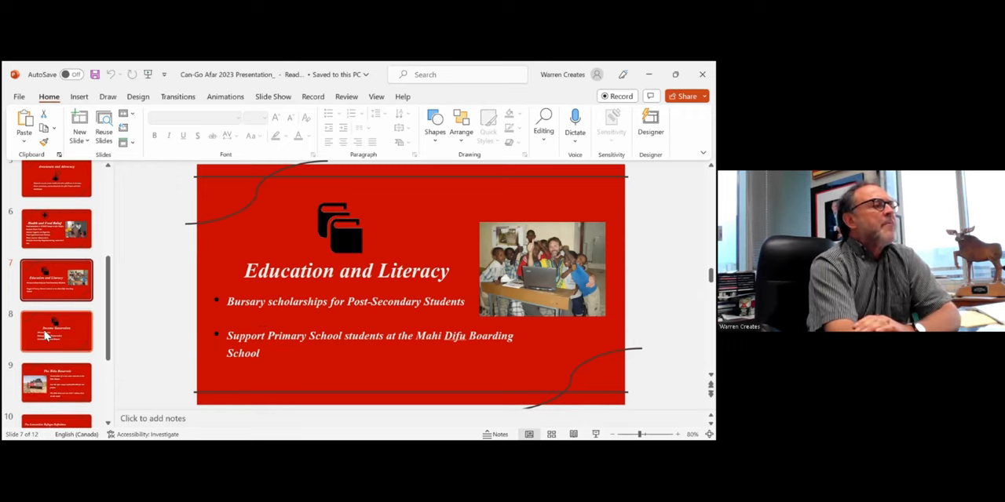
Show slide 8, Income Generation, listing micro-finance, craft preservation and livestock replenishment.
{"action": "left_click", "coordinate": [57, 329]}
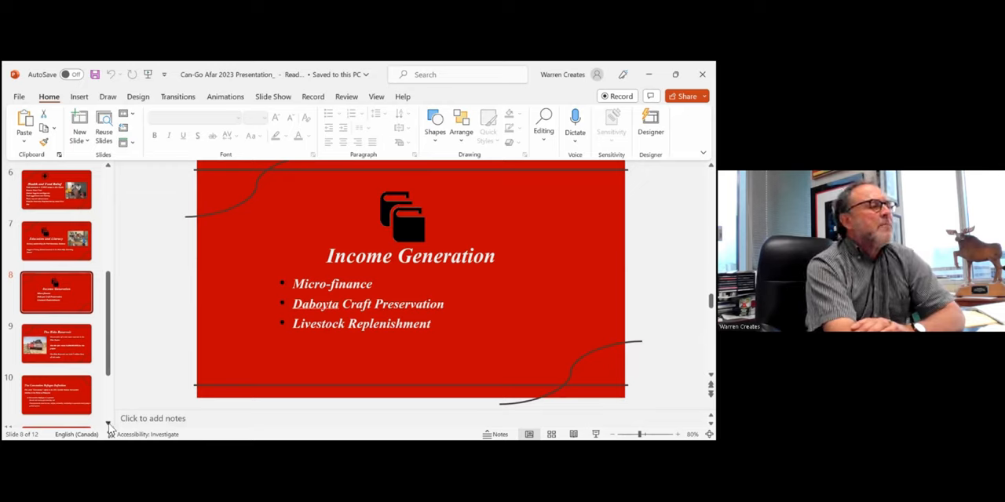
{"action": "scroll", "scroll_direction": "down", "scroll_amount": 3}
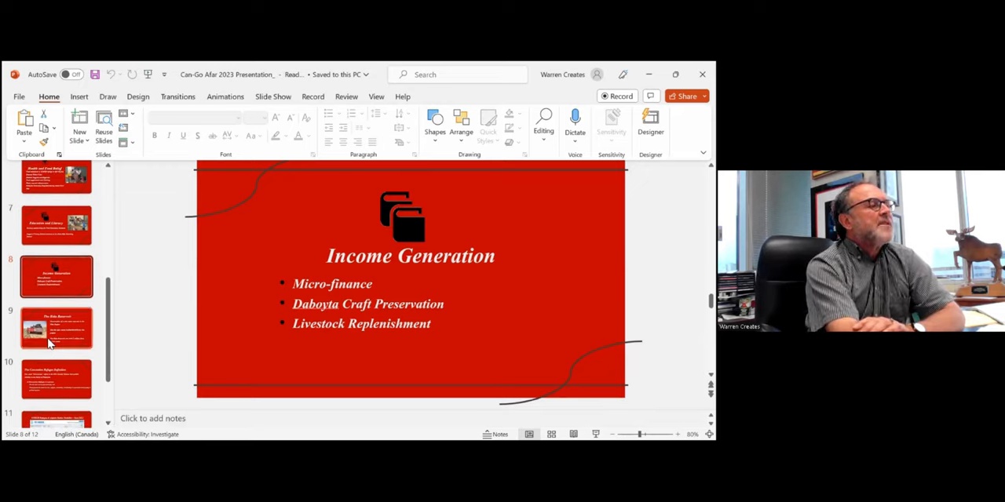
{"action": "left_click", "coordinate": [56, 327]}
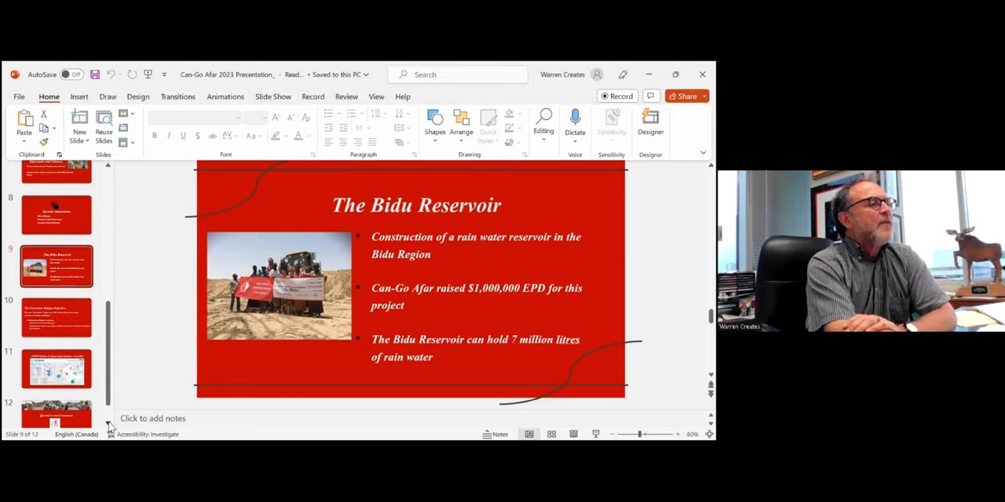
{"action": "scroll", "scroll_direction": "down", "scroll_amount": 3}
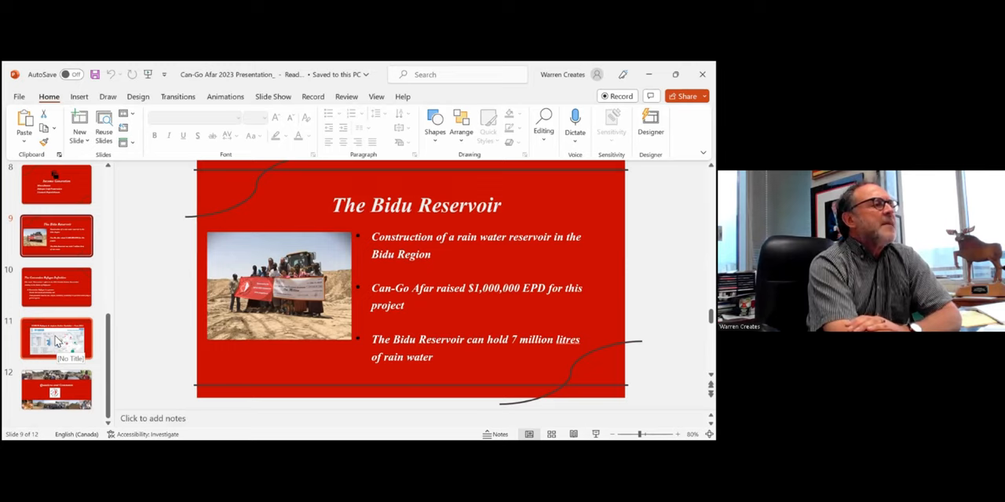
{"action": "mouse_move", "coordinate": [57, 285]}
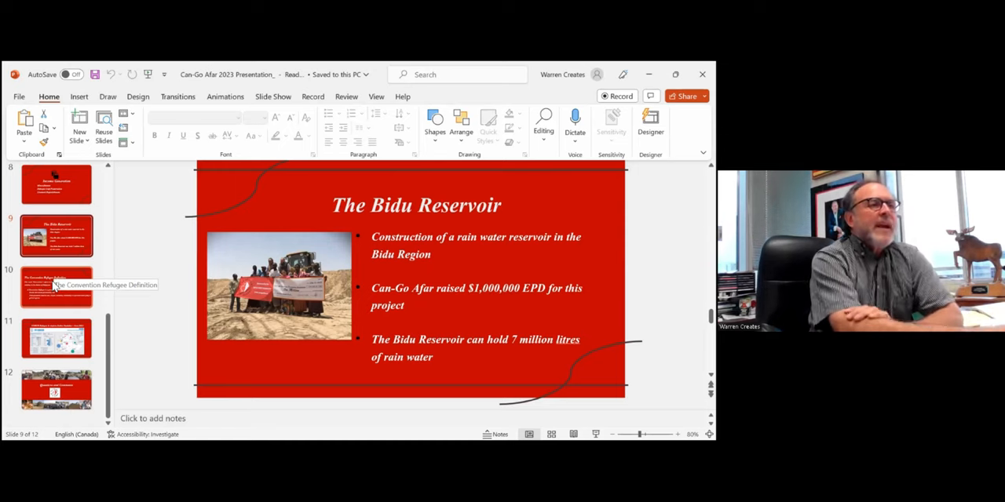
{"action": "mouse_move", "coordinate": [219, 322]}
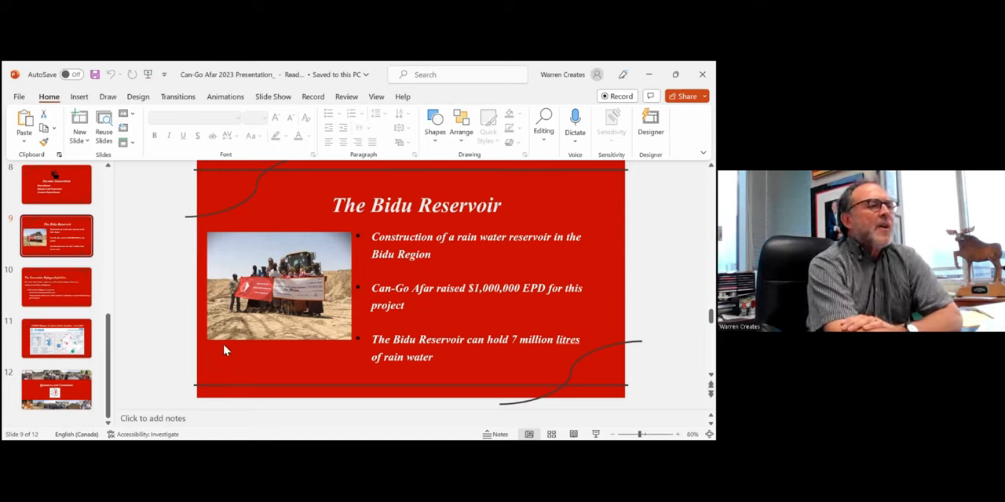
{"action": "mouse_move", "coordinate": [228, 348]}
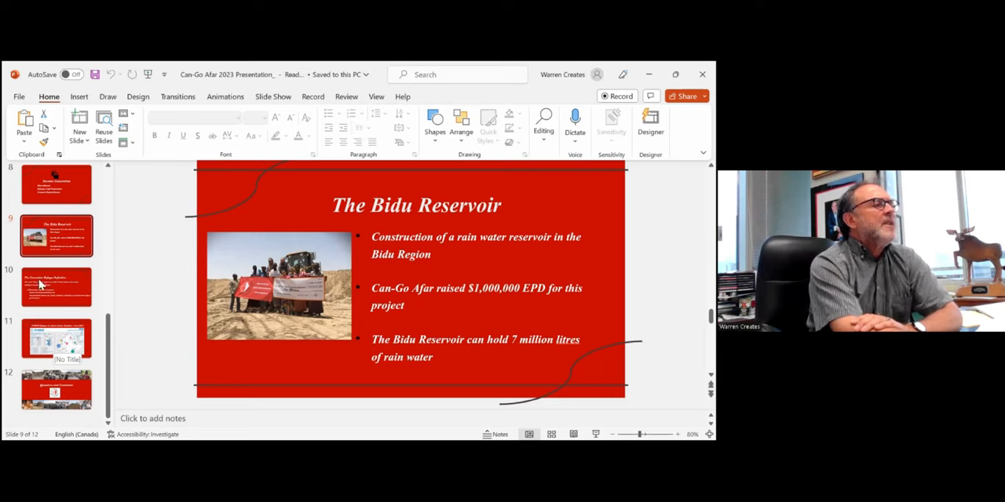
{"action": "left_click", "coordinate": [56, 287]}
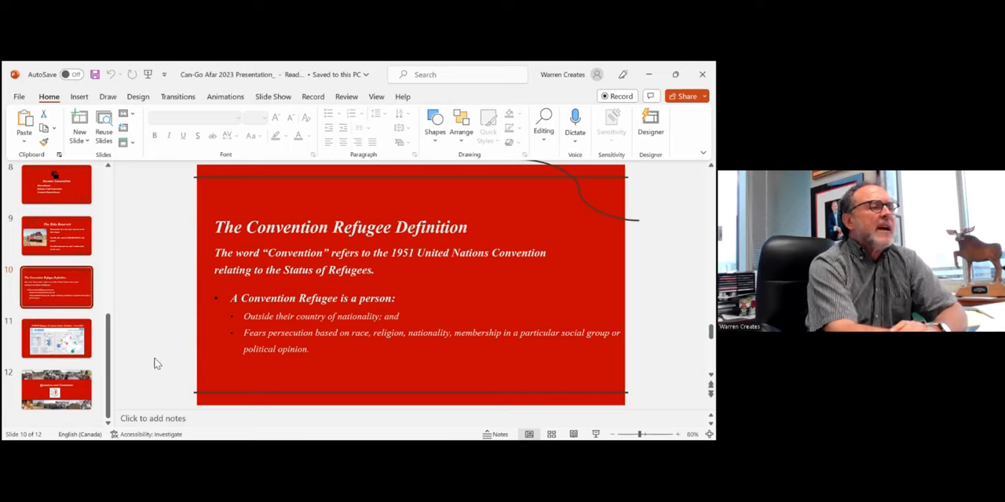
{"action": "mouse_move", "coordinate": [132, 376]}
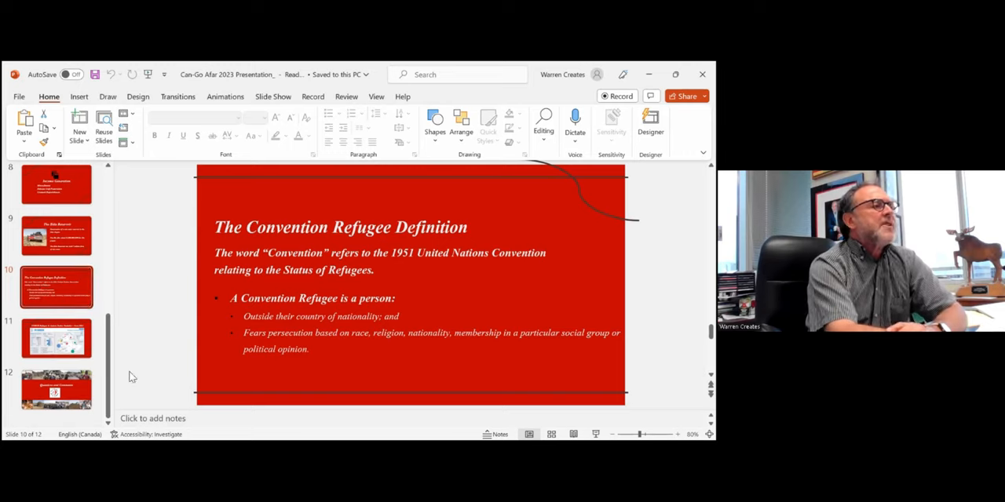
{"action": "mouse_move", "coordinate": [313, 379]}
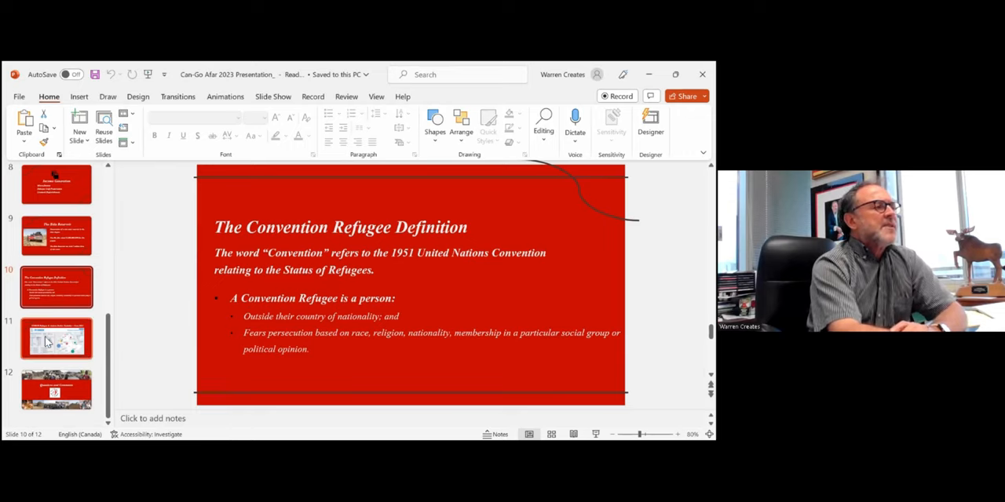
{"action": "mouse_move", "coordinate": [55, 342]}
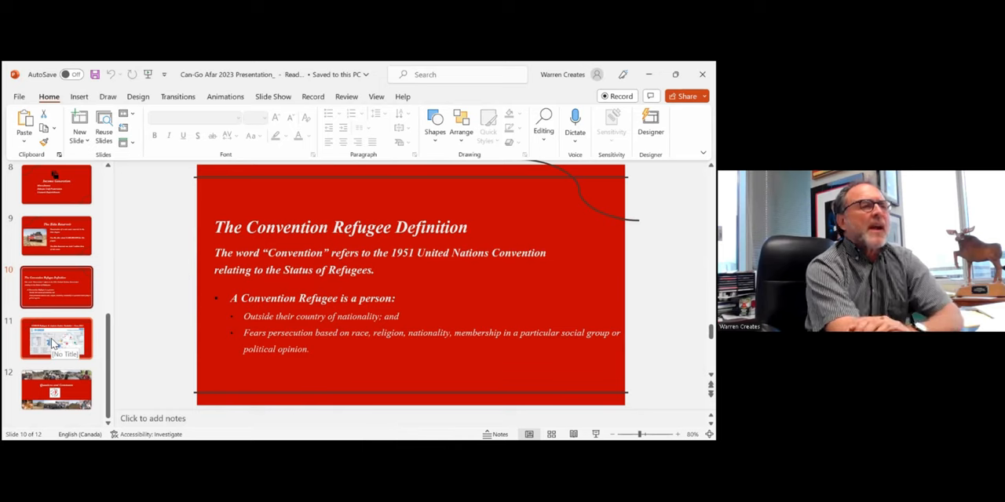
Display slide 11, the UNHCR Refugee & Asylum Seeker Statistics – June 2022 chart.
{"action": "left_click", "coordinate": [56, 338]}
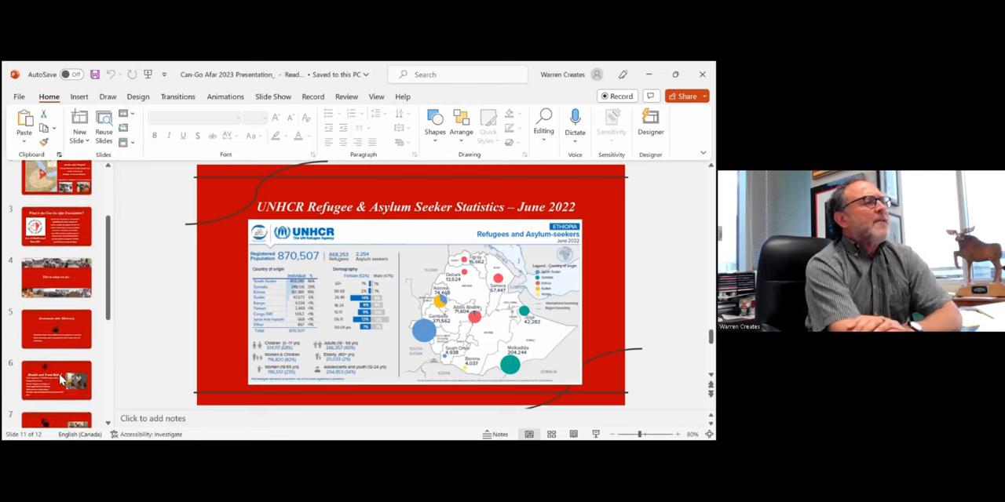
{"action": "scroll", "scroll_direction": "down", "scroll_amount": 3}
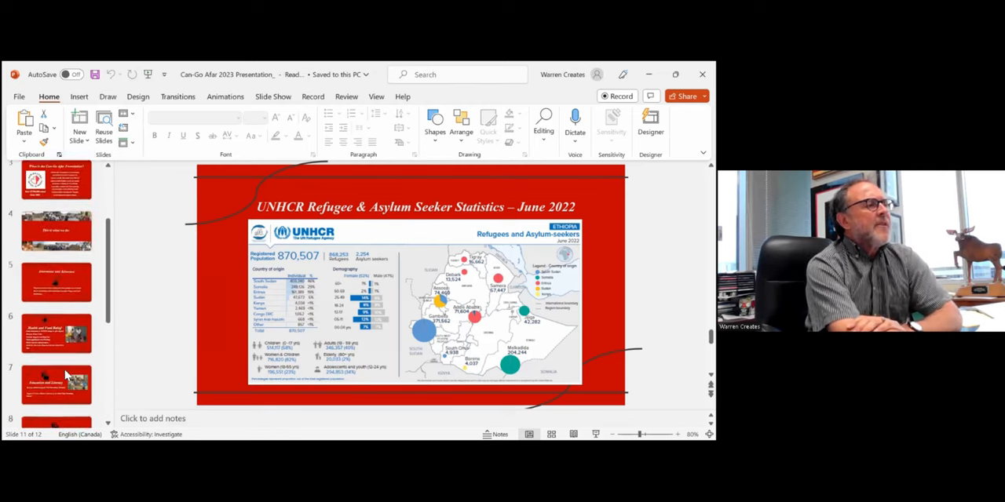
{"action": "scroll", "scroll_direction": "down", "scroll_amount": 3}
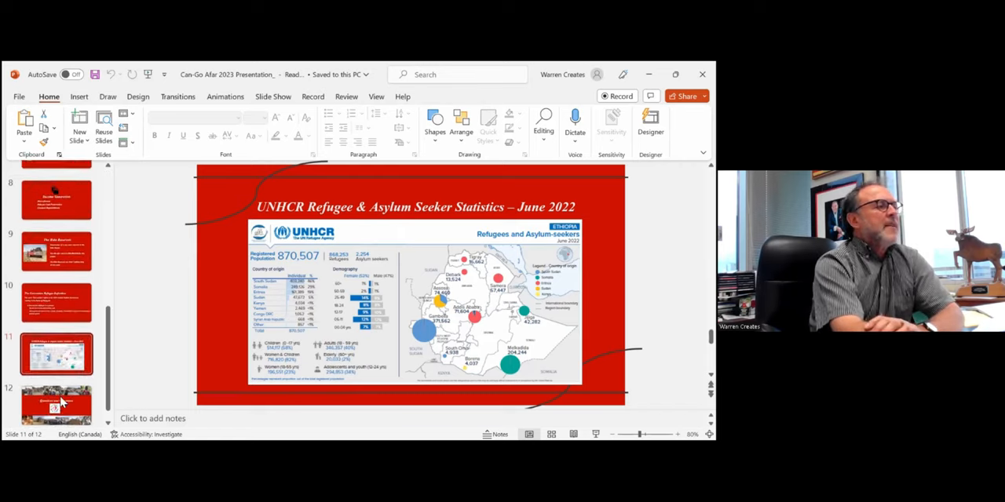
Show the final slide 12, Questions and Comments, with the Can-Go Afar logo.
{"action": "left_click", "coordinate": [56, 404]}
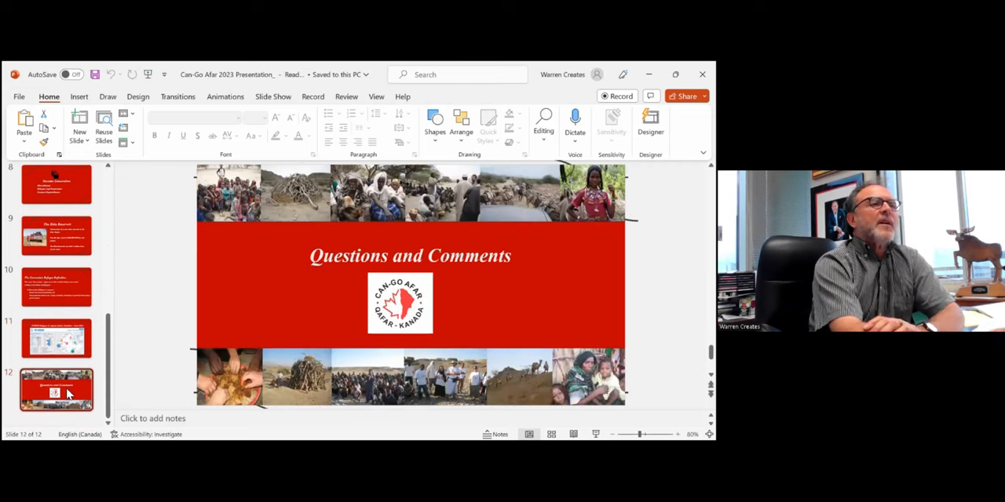